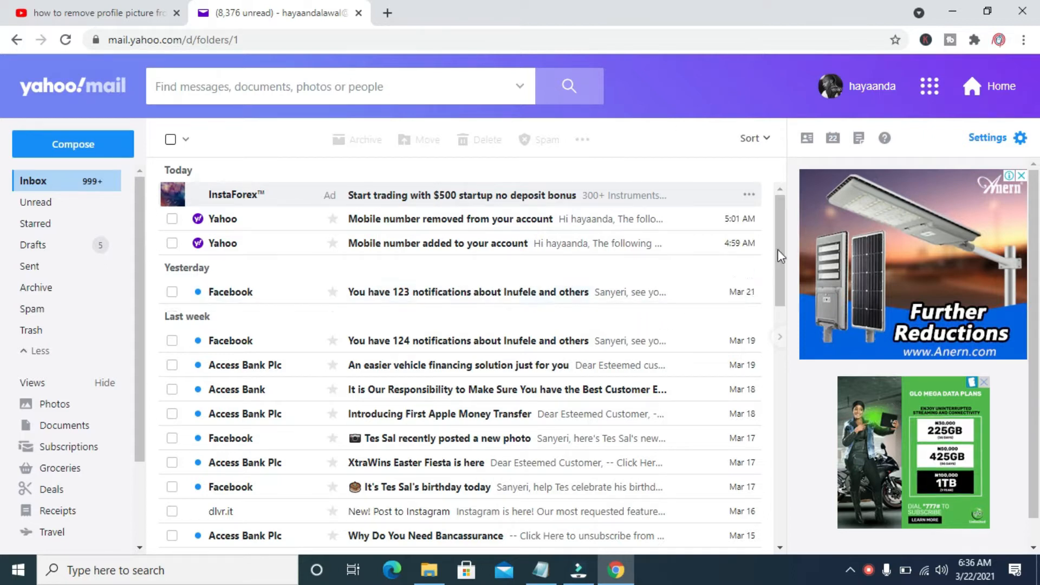
# Open a new Chrome tab showing the Google homepage beside the Yahoo Mail inbox.
pyautogui.scroll(-3)
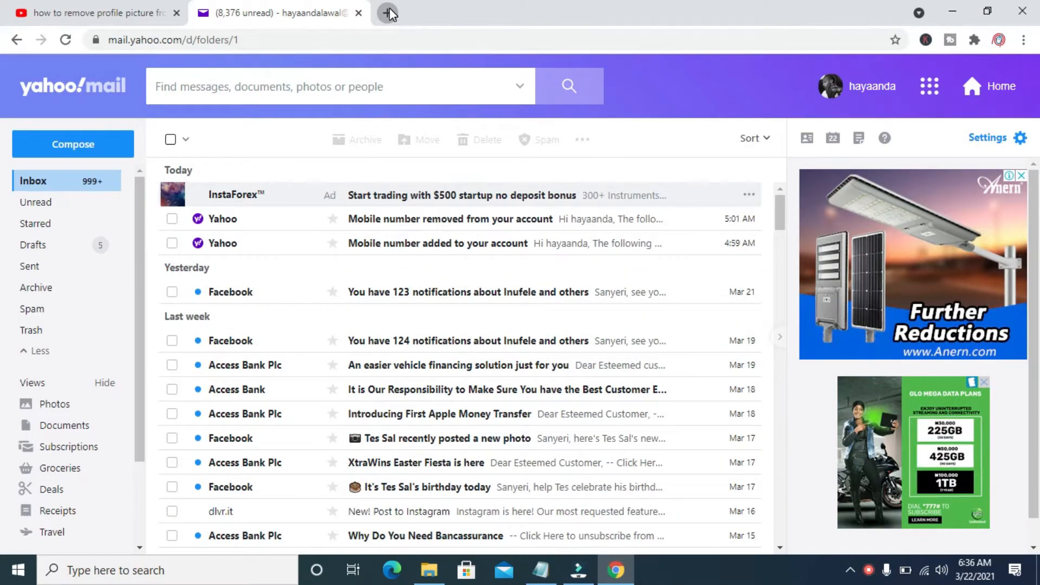
pyautogui.click(388, 13)
pyautogui.write('google.com')
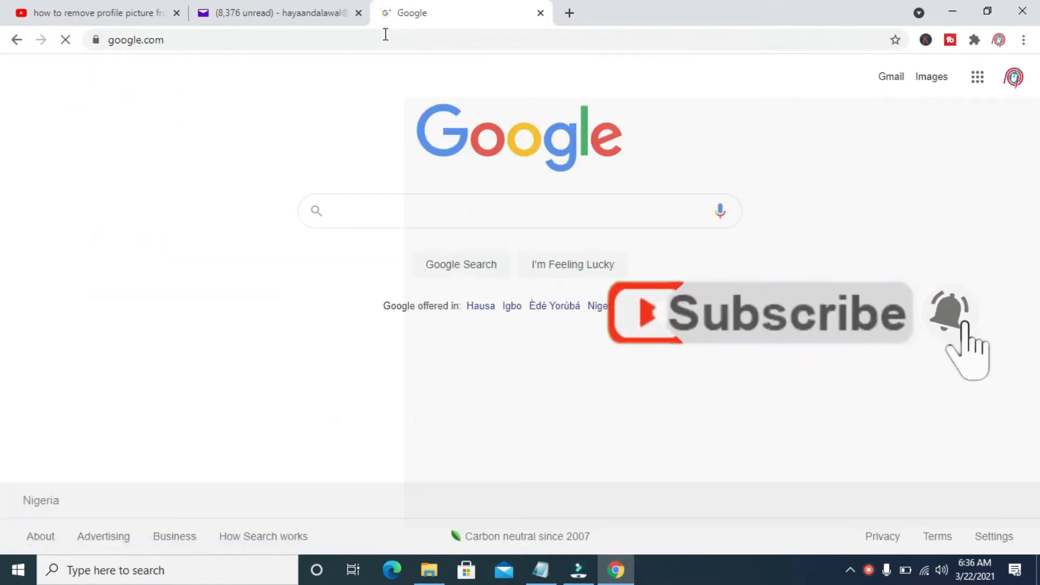
# Search Google for 'blank profile picture' using the suggested query.
pyautogui.click(375, 211)
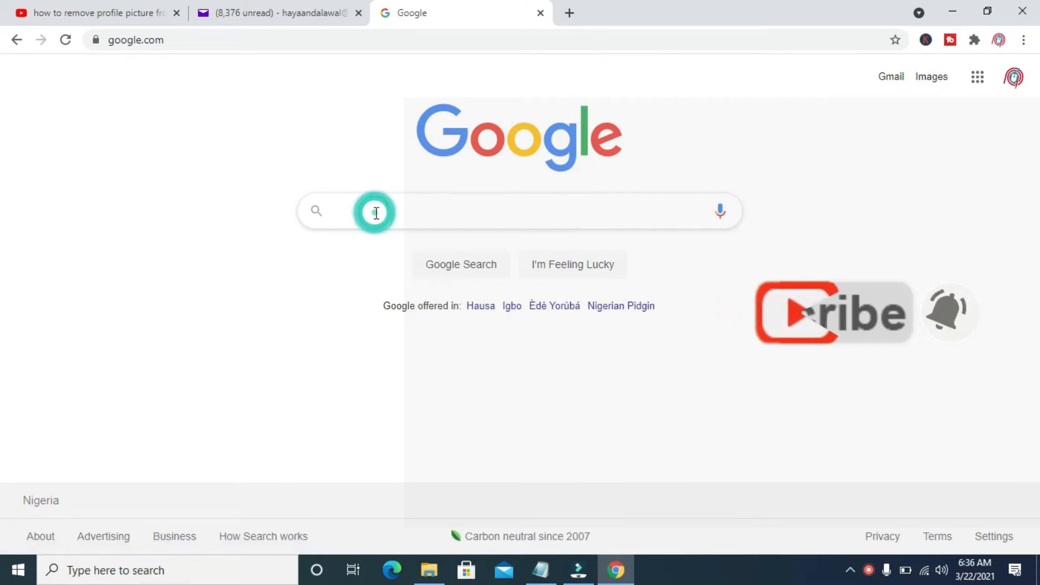
pyautogui.click(374, 211)
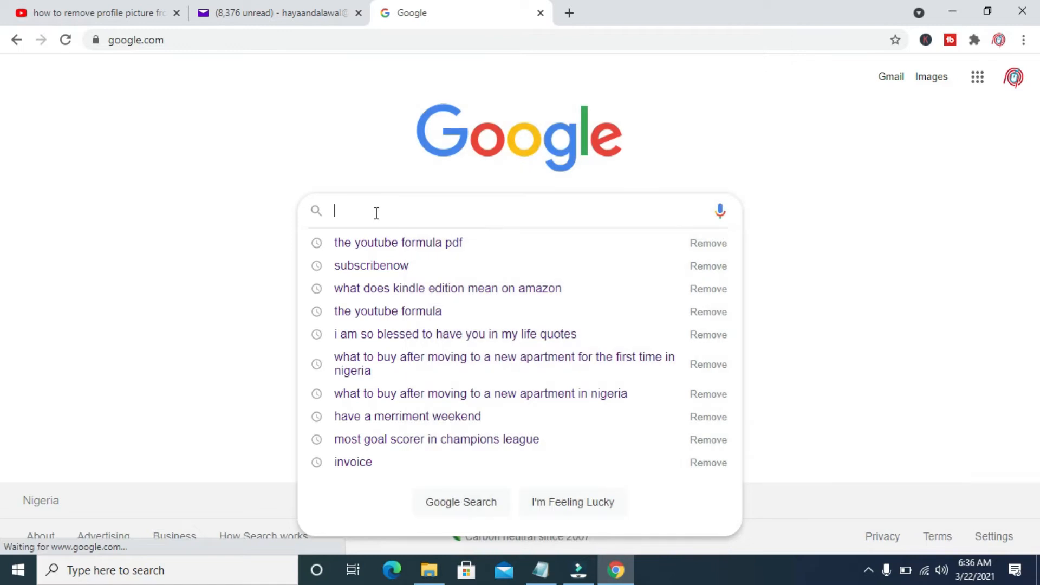
pyautogui.write('b')
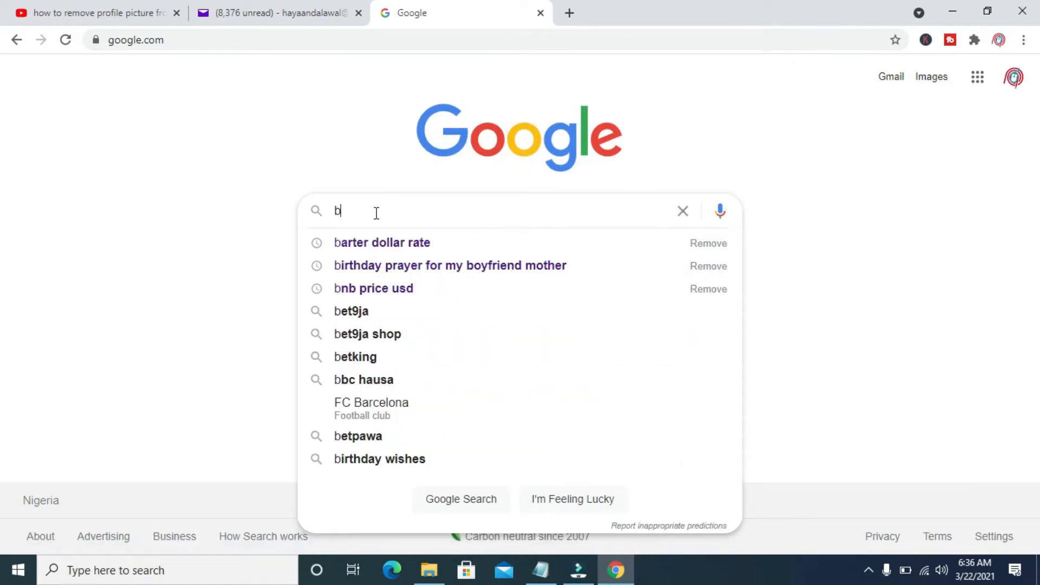
pyautogui.write('lank p')
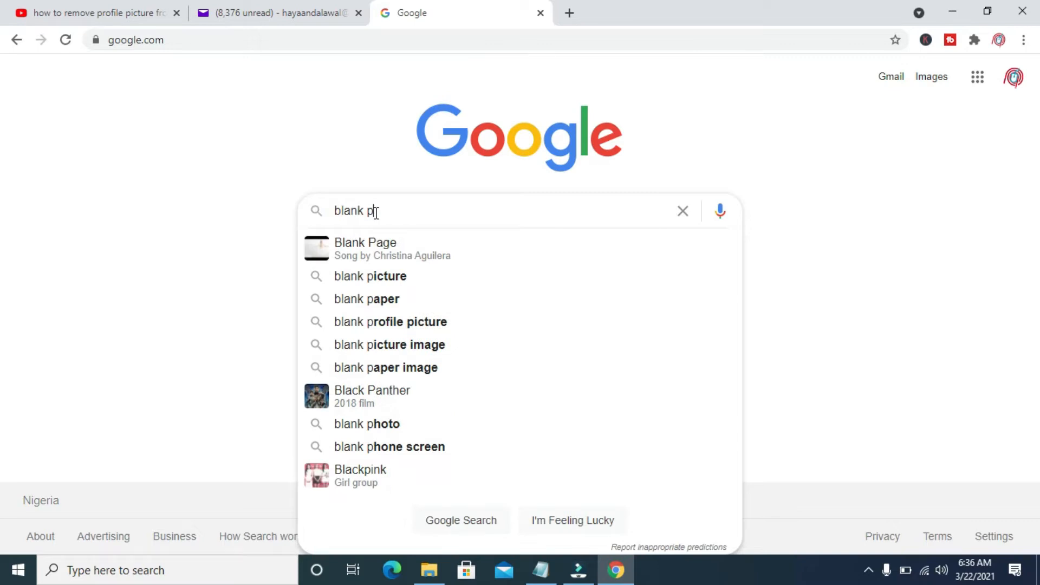
pyautogui.click(390, 322)
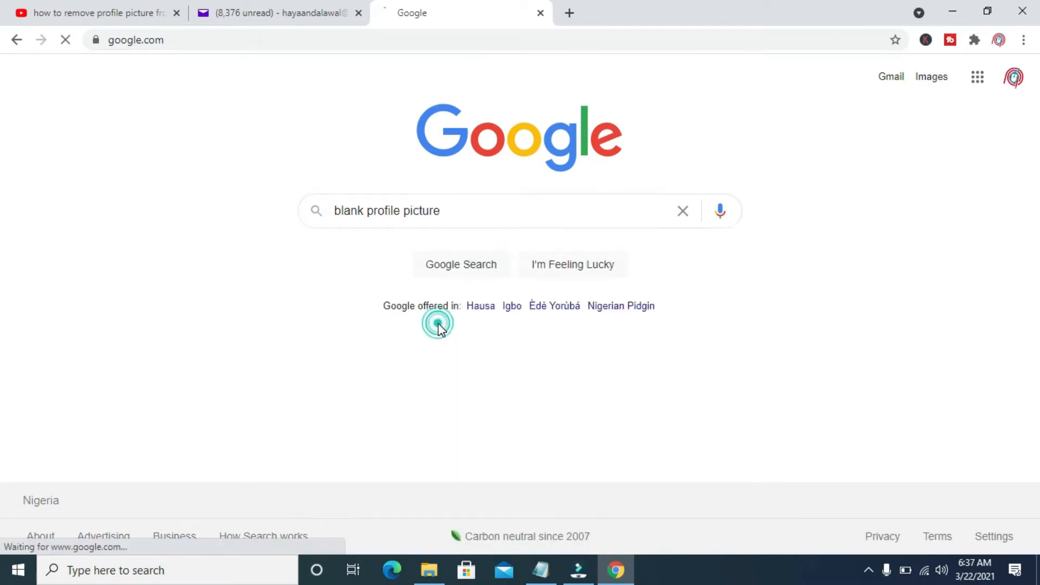
pyautogui.click(460, 264)
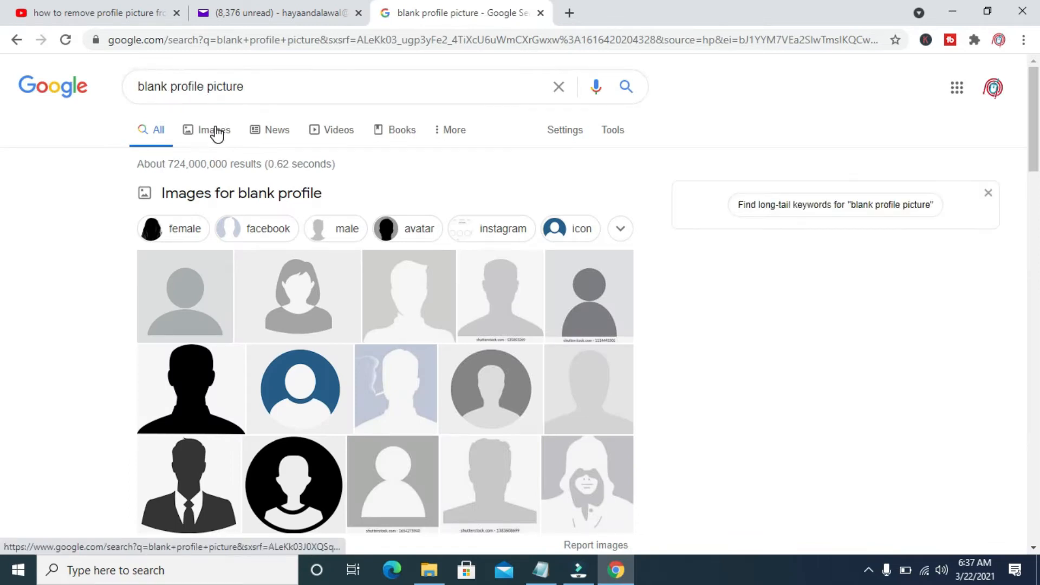
# Switch to Images results and preview the grey 'profile-blank' silhouette avatar.
pyautogui.click(215, 130)
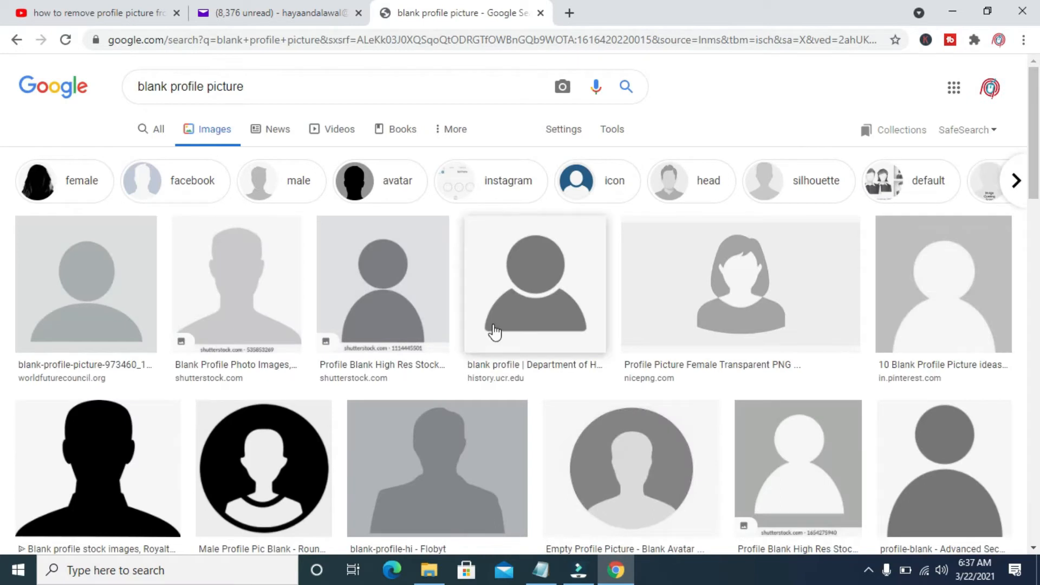
pyautogui.scroll(-3)
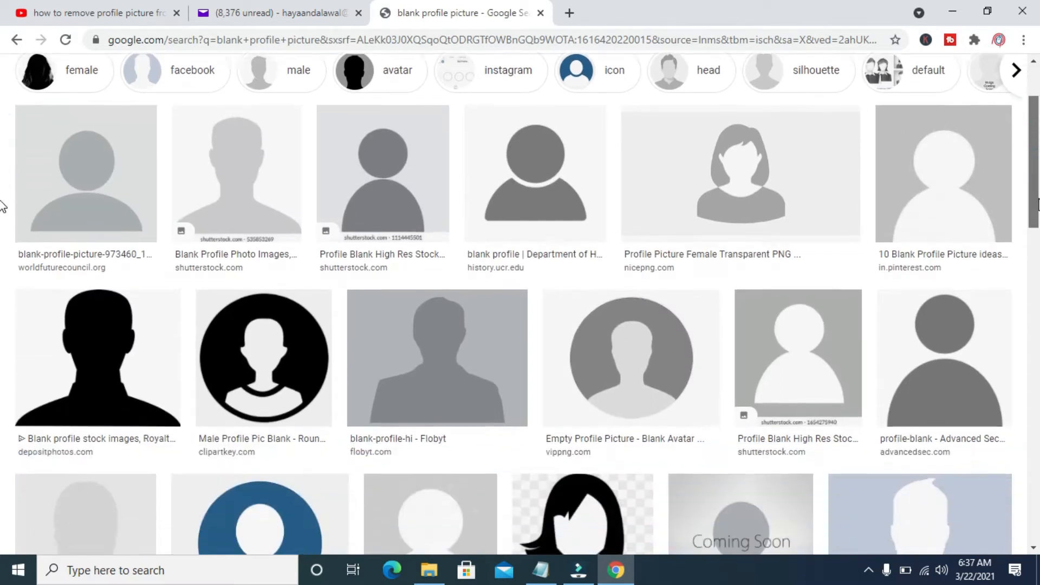
pyautogui.scroll(-3)
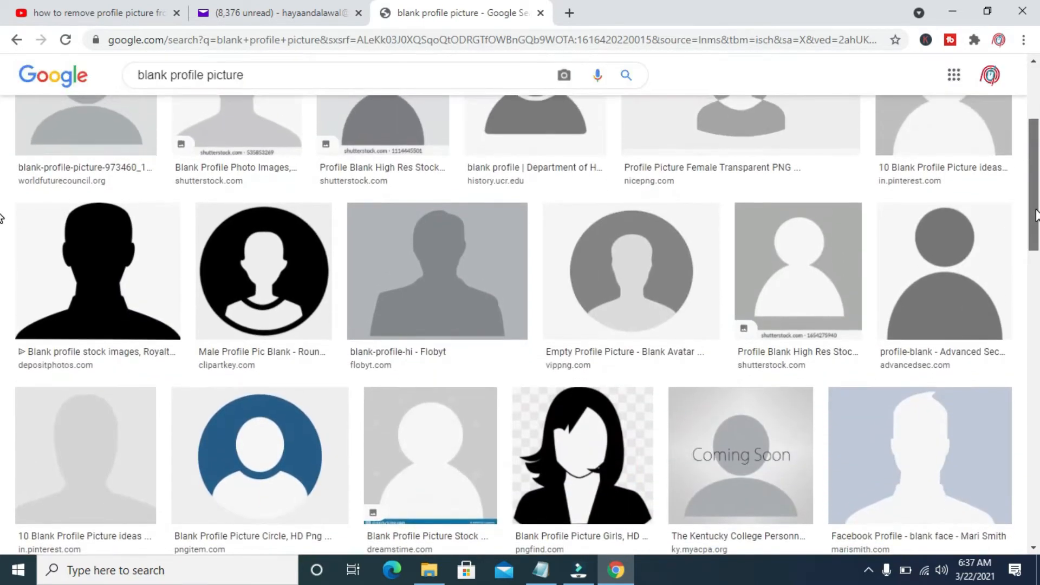
pyautogui.scroll(-3)
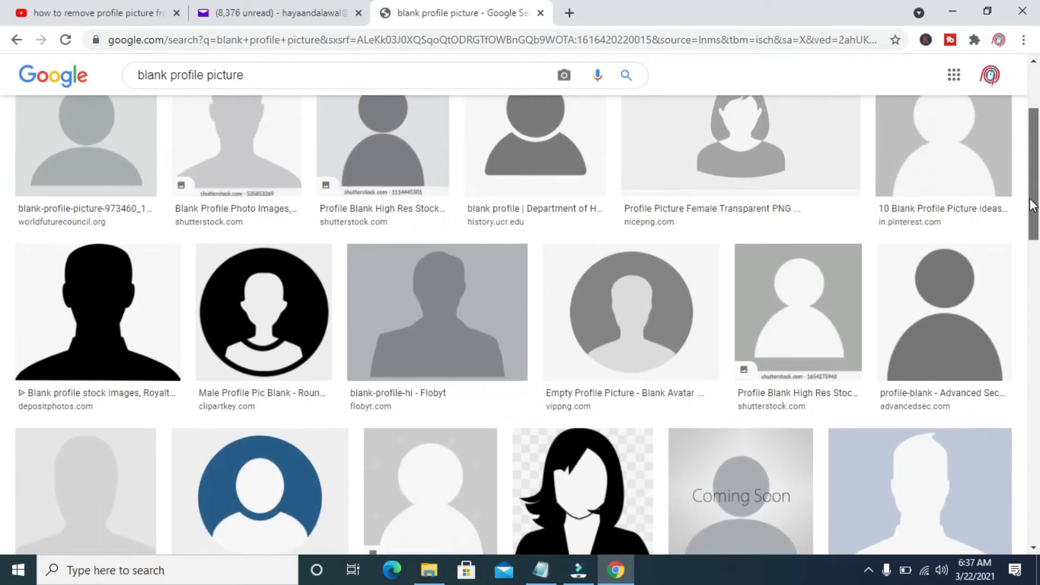
pyautogui.scroll(-3)
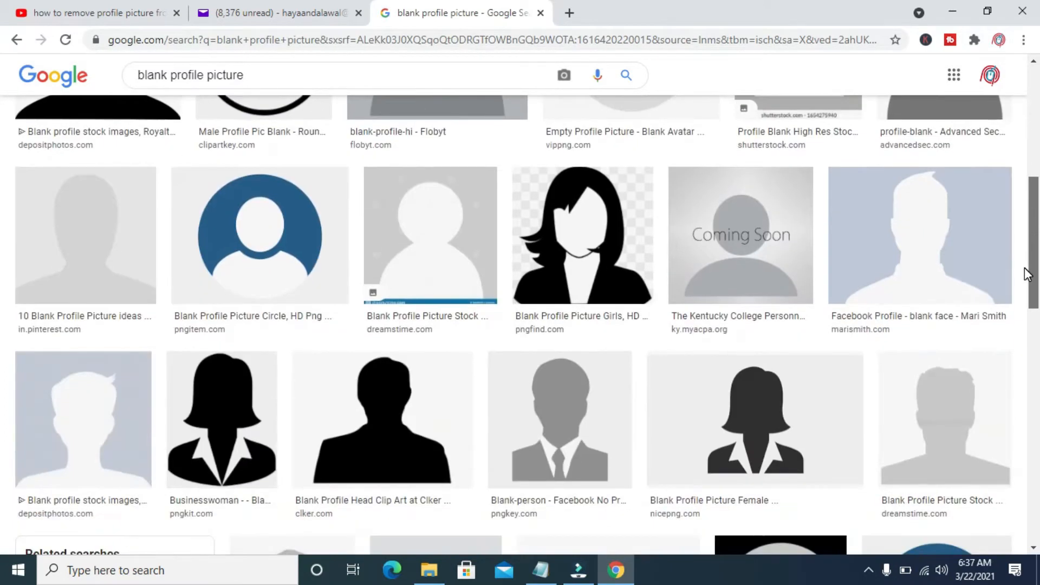
pyautogui.scroll(3)
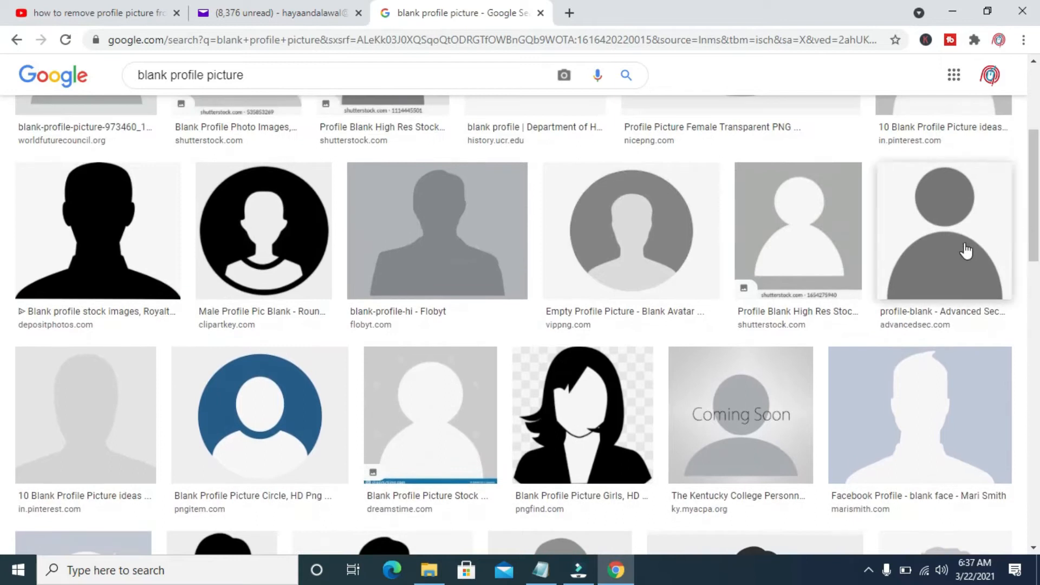
pyautogui.click(943, 230)
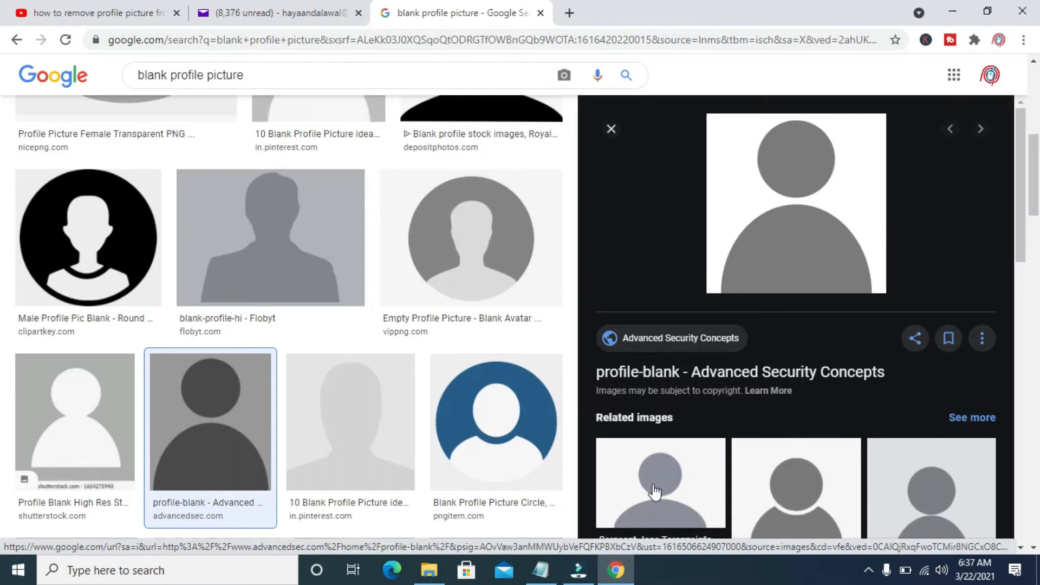
# Save the larger grey silhouette image as a JPG in Downloads, then return to Yahoo Mail.
pyautogui.click(660, 483)
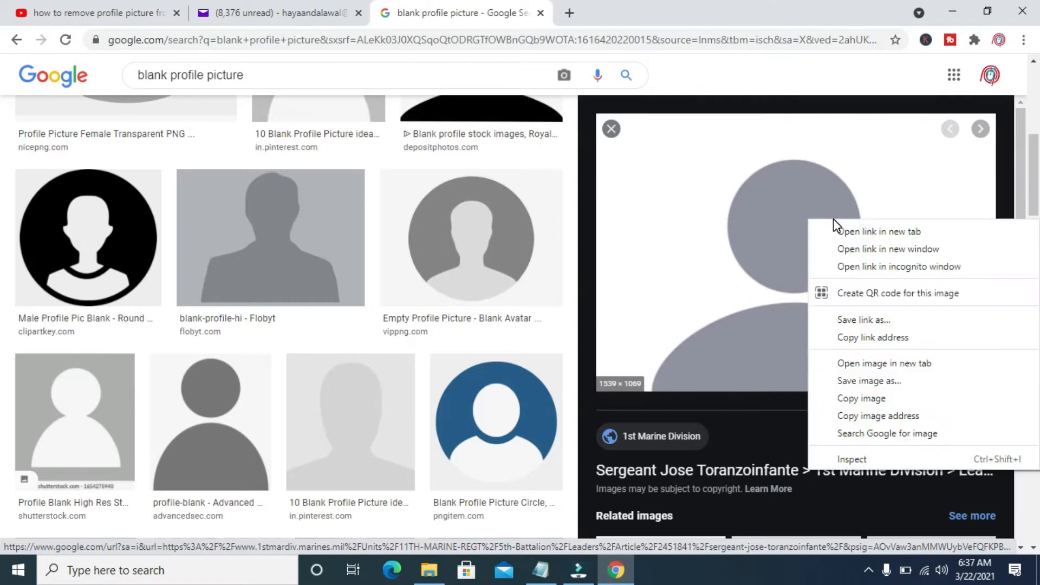
pyautogui.click(883, 379)
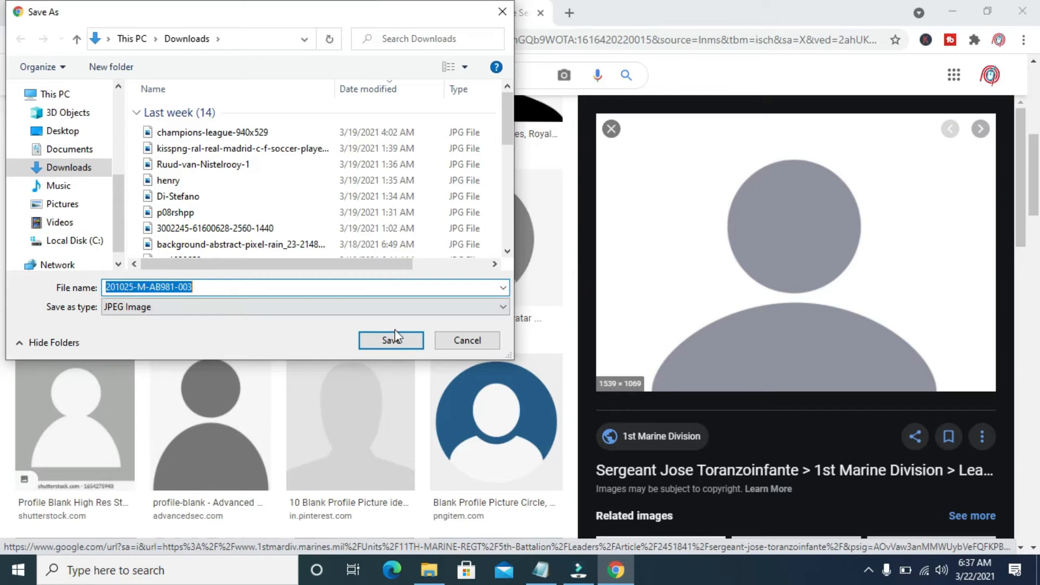
pyautogui.click(391, 340)
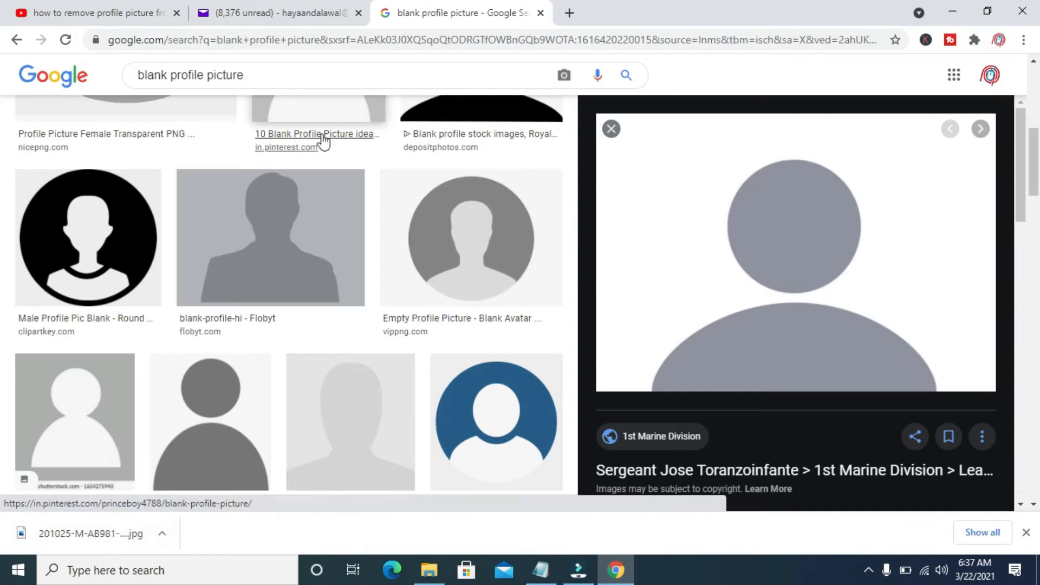
pyautogui.click(272, 12)
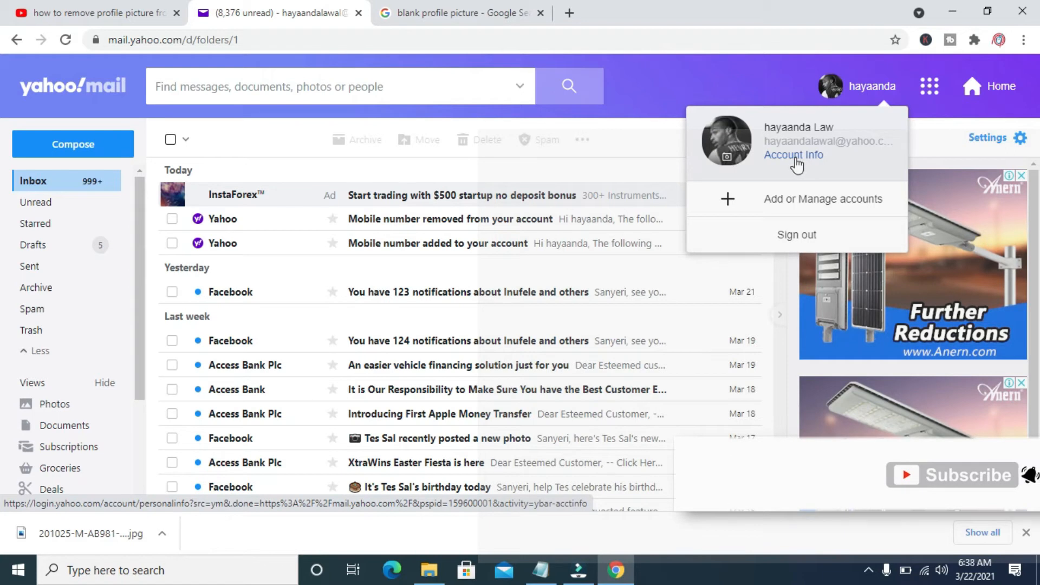
# Go to Account Info's Personal Info page and start replacing the profile photo.
pyautogui.click(793, 155)
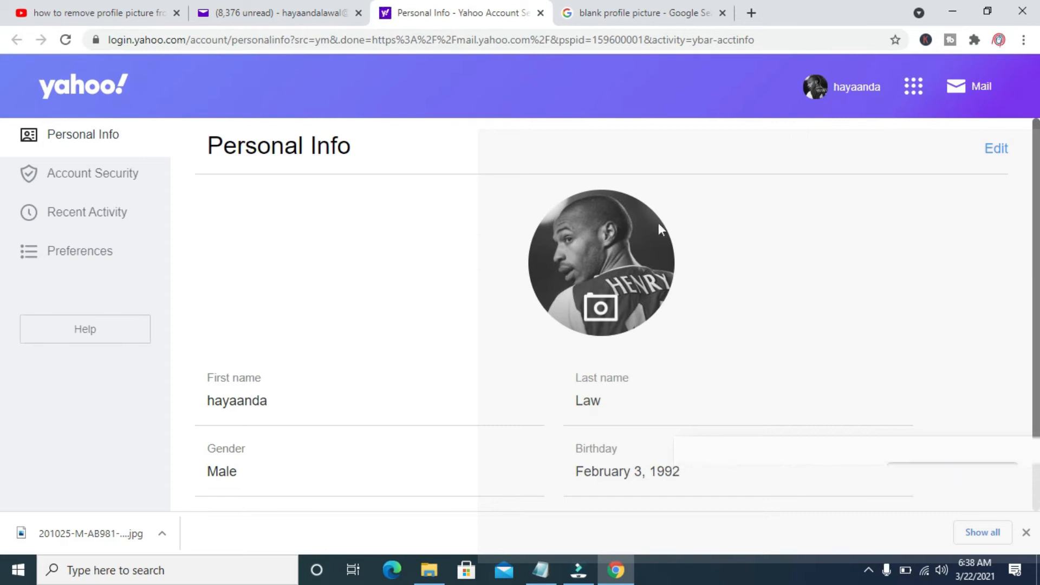
pyautogui.moveTo(601, 310)
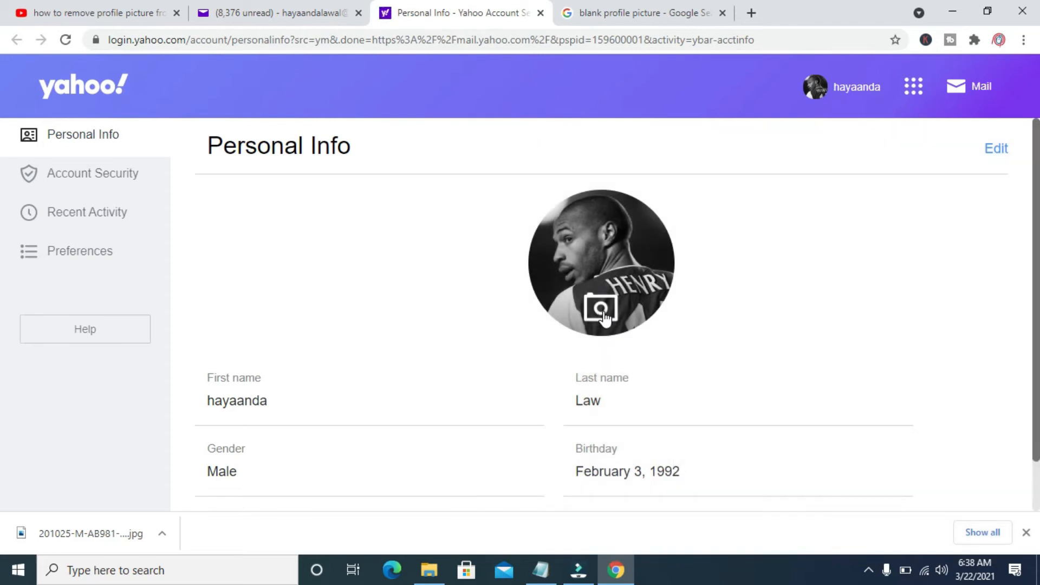
pyautogui.click(601, 310)
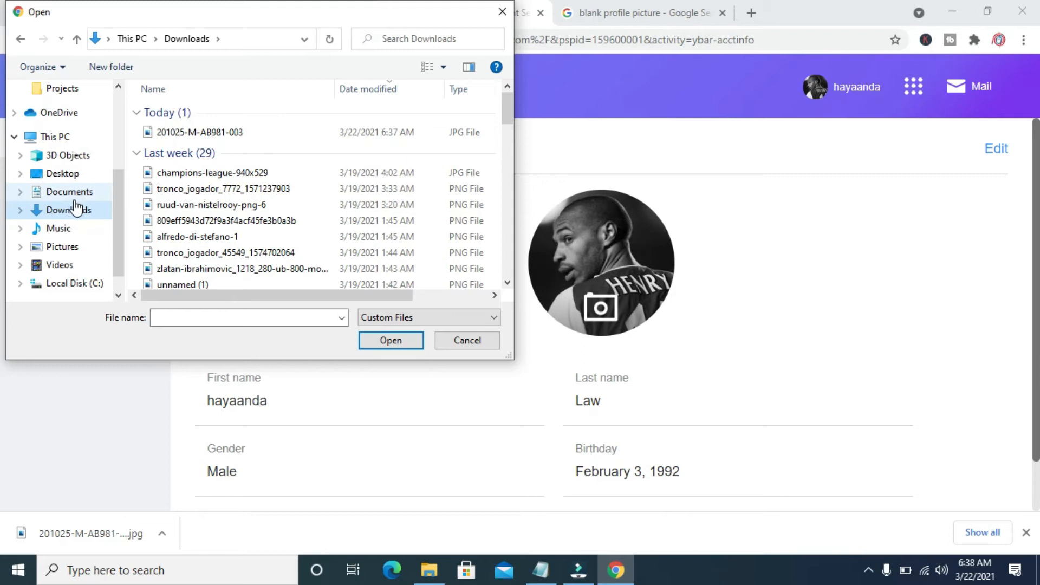
# Load 201025-M-AB981-003 from Downloads as the new profile photo.
pyautogui.click(68, 210)
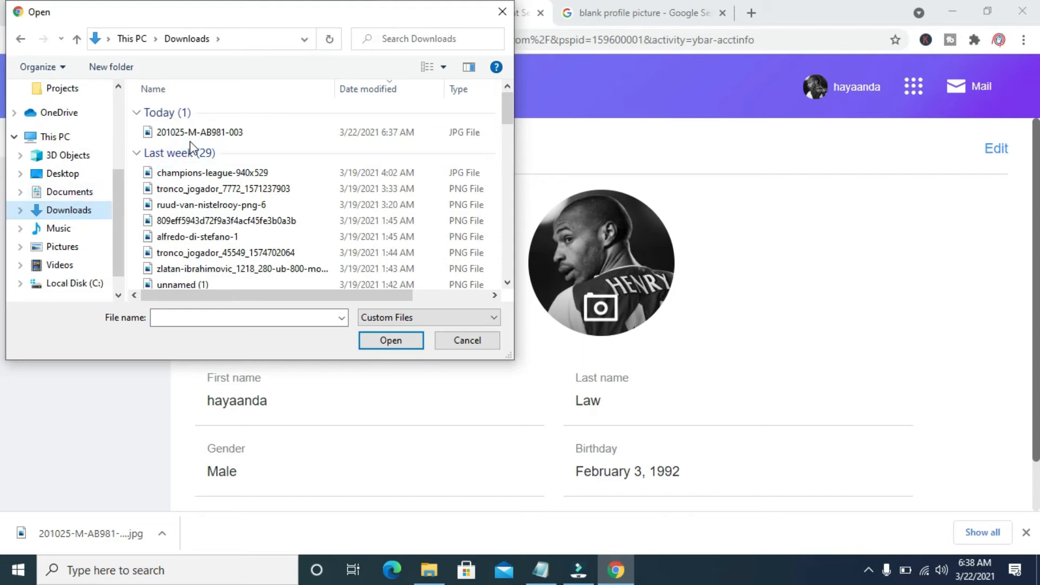
pyautogui.click(199, 132)
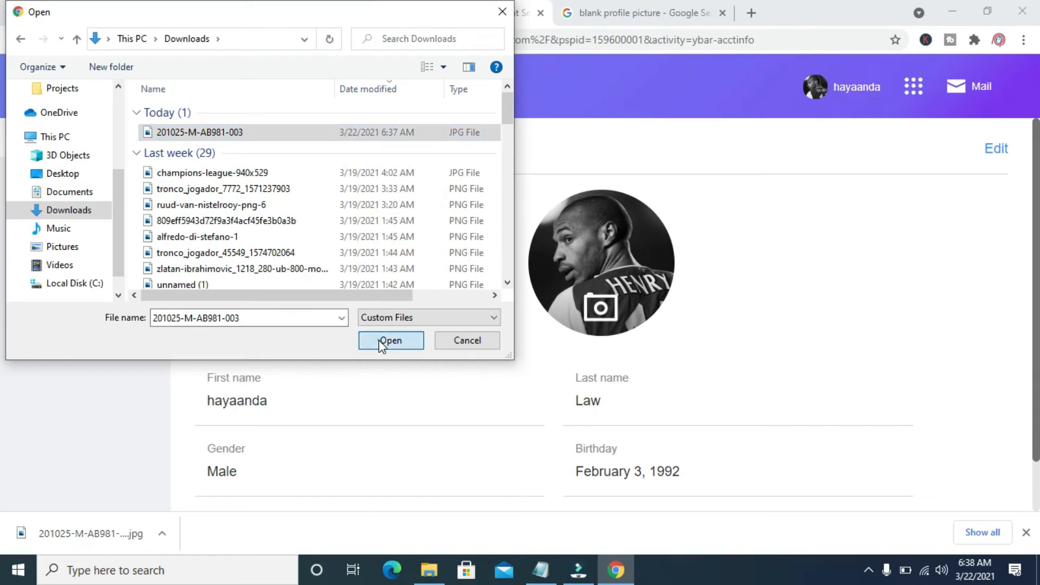
pyautogui.click(390, 340)
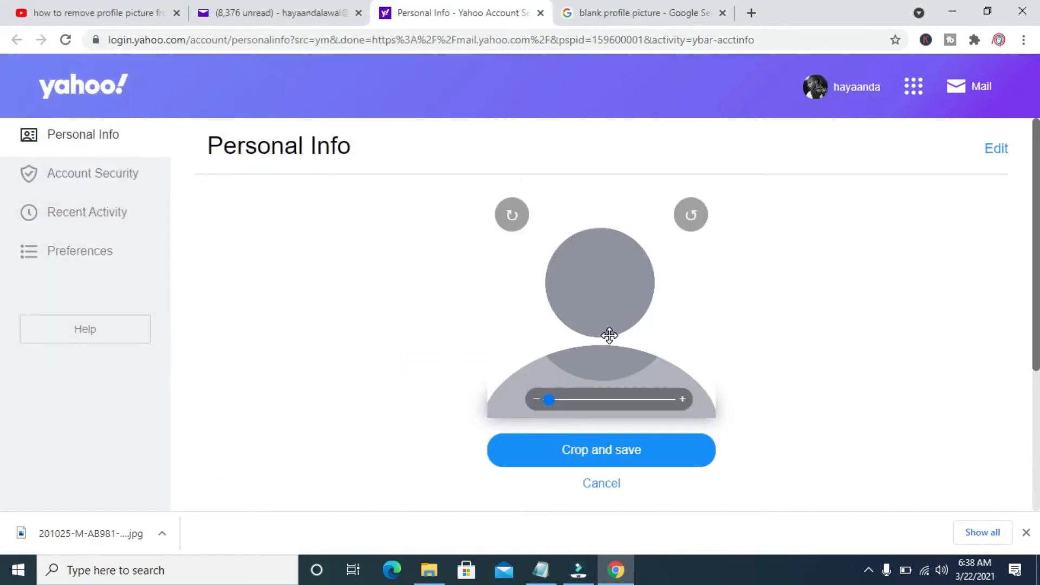
# Reposition the silhouette in the crop frame and save it as the profile photo.
pyautogui.moveTo(609, 335); pyautogui.dragTo(609, 269)
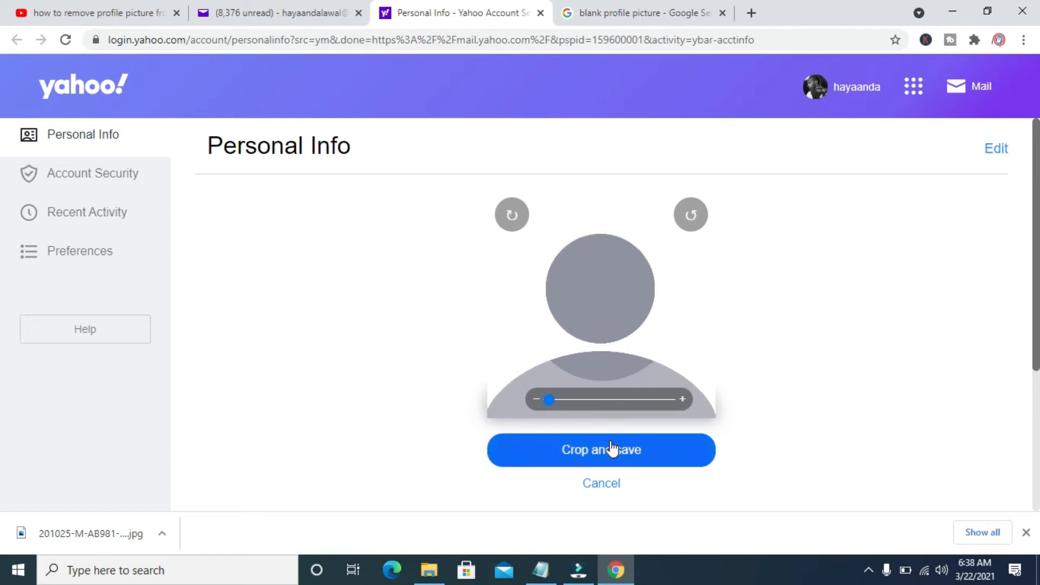
pyautogui.click(600, 449)
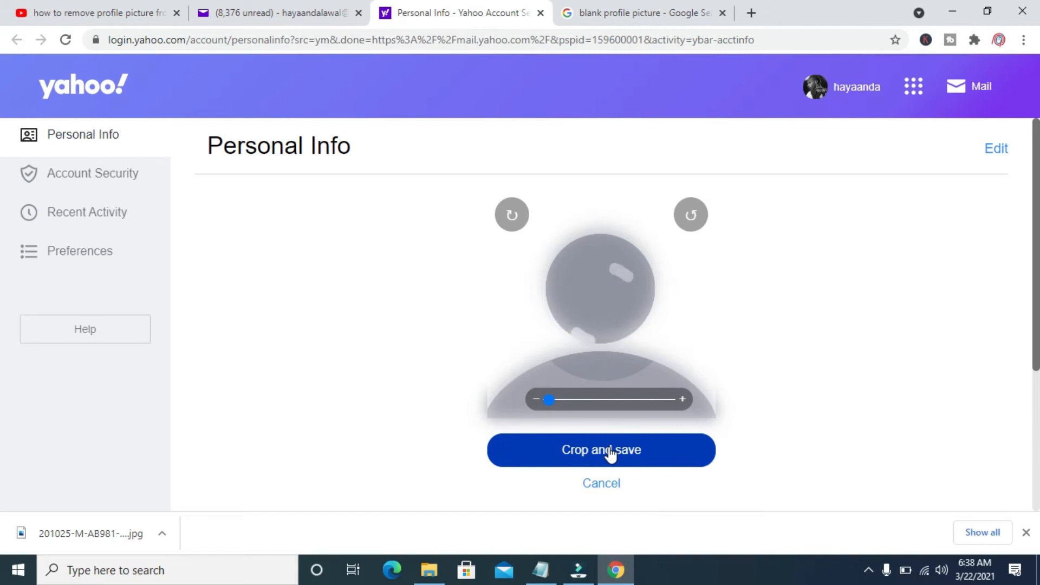
pyautogui.click(600, 449)
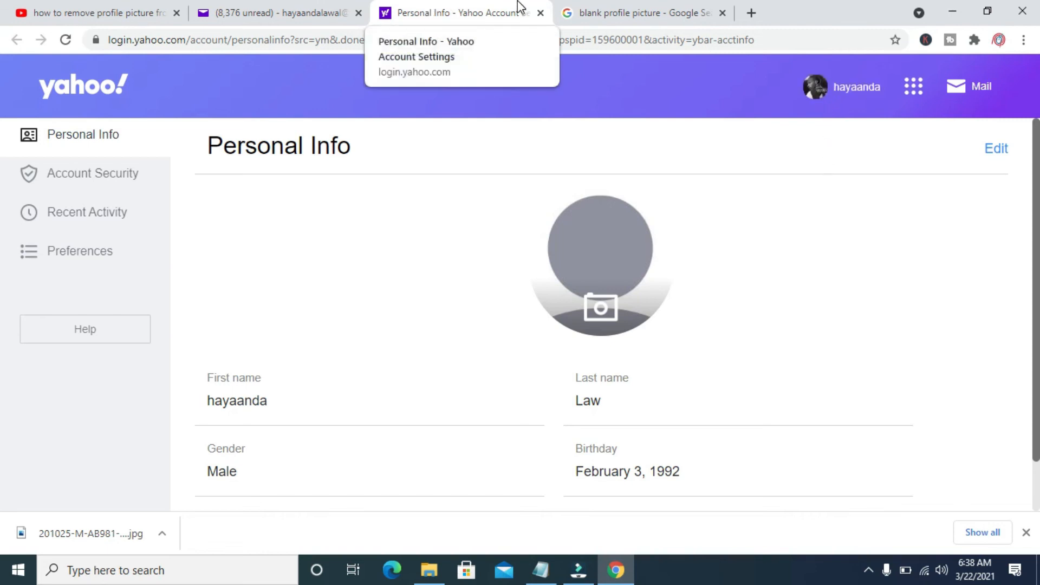
# Close the Personal Info tab, reload Yahoo Mail, and view the new avatar in the account menu.
pyautogui.click(278, 12)
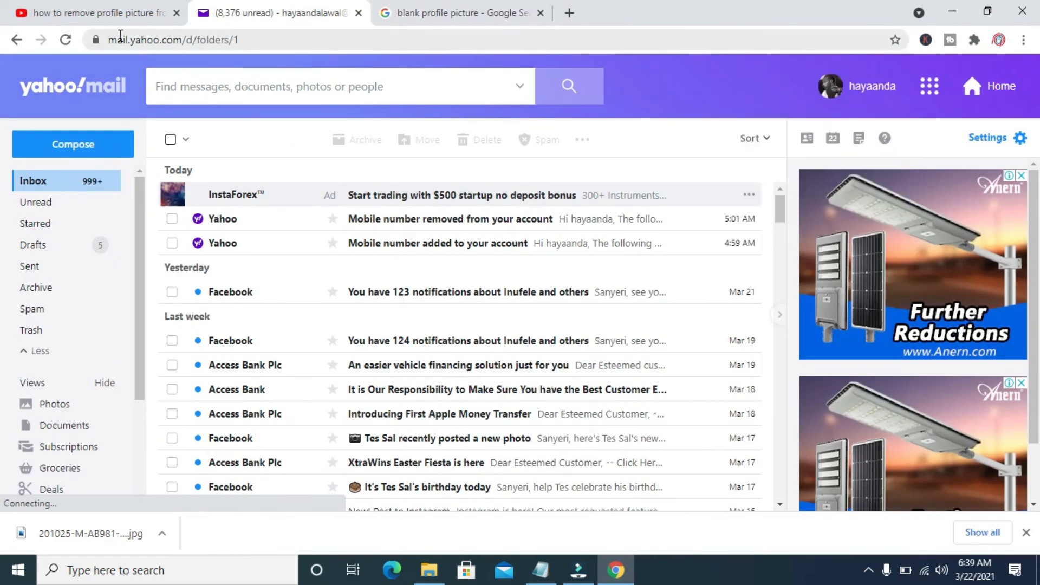
pyautogui.click(64, 40)
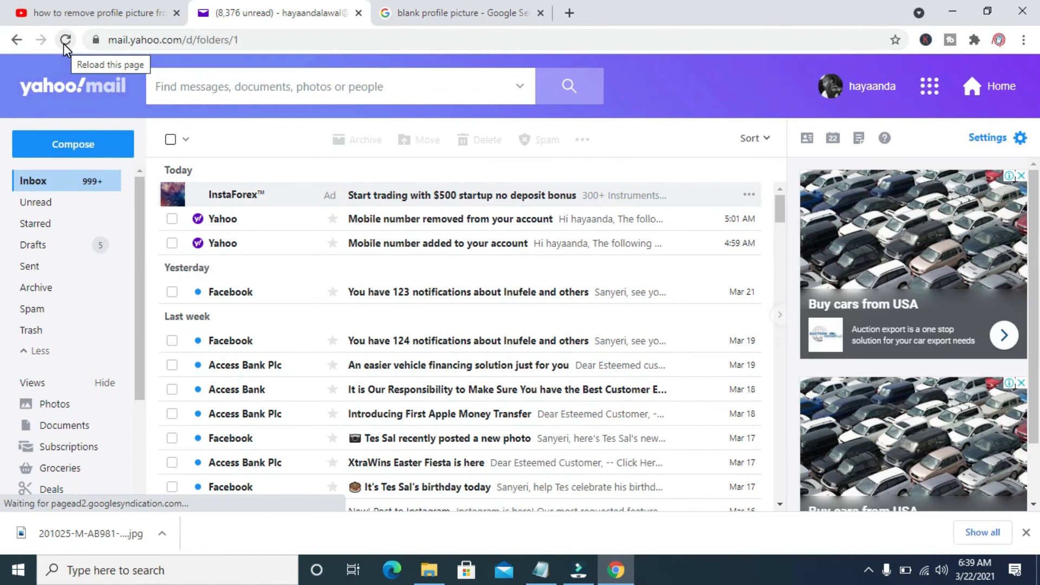
pyautogui.click(64, 39)
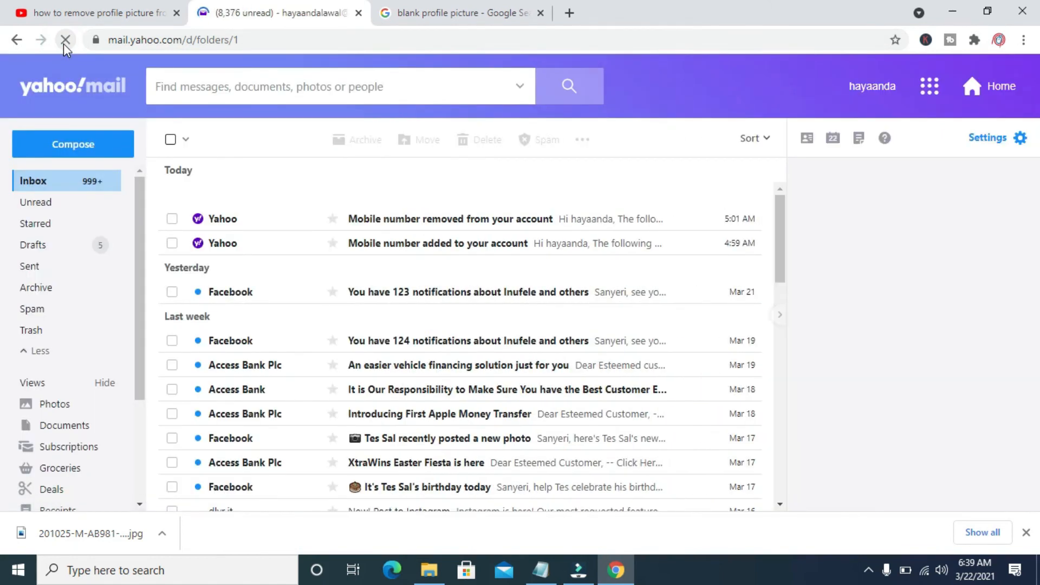
pyautogui.click(64, 39)
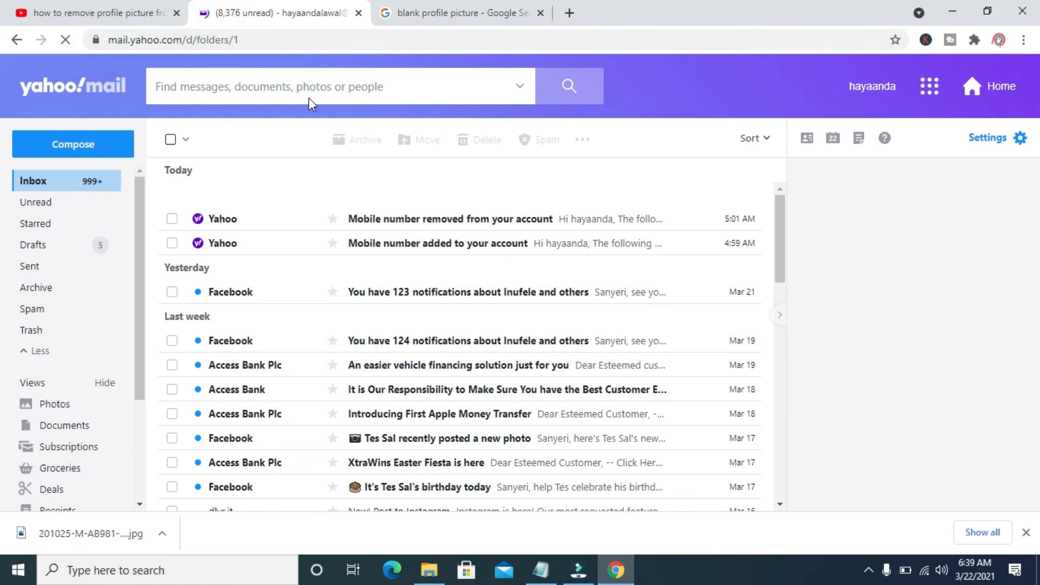
pyautogui.click(873, 86)
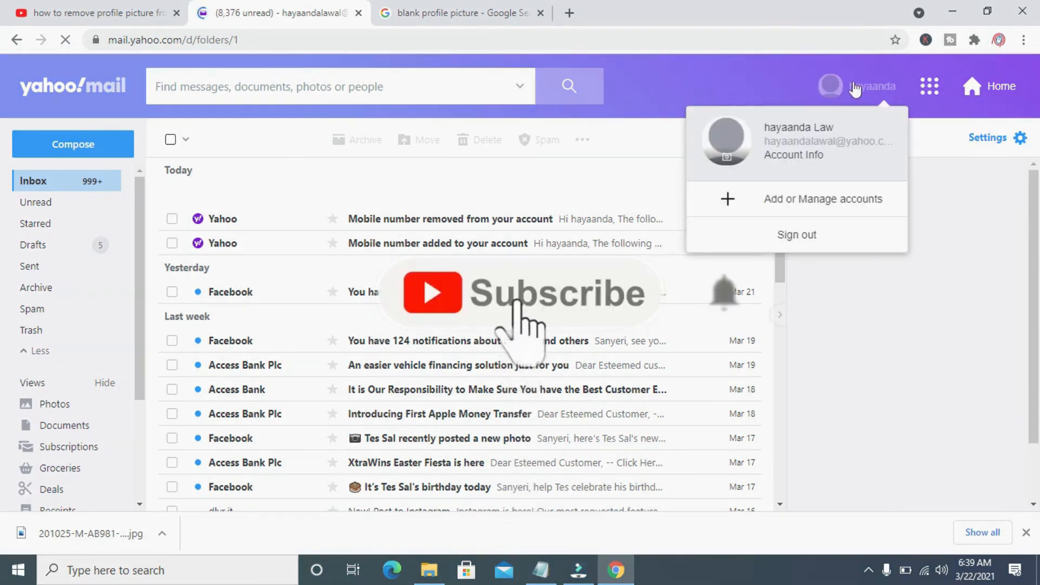